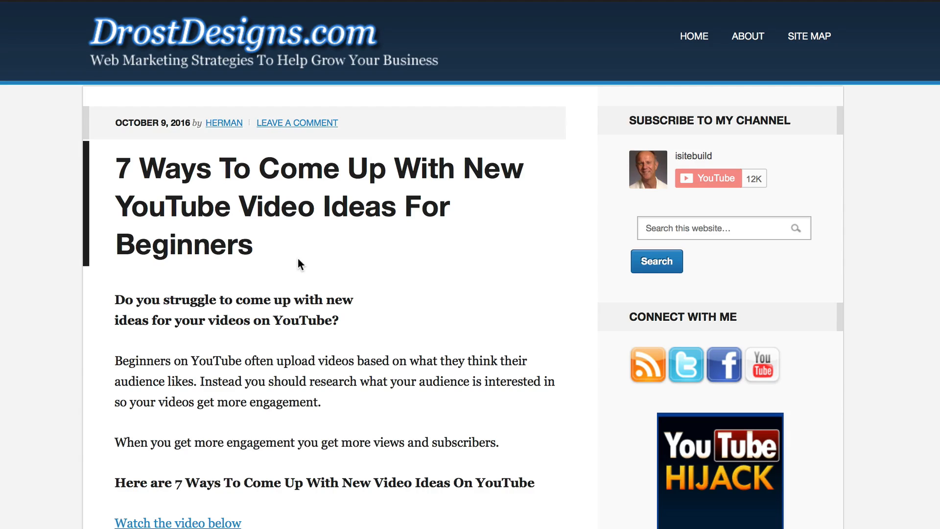
Step: Start a new Designrr project from the DrostDesigns.com youtube-video-ideas-for-beginners blog post URL
{"action": "scroll", "scroll_direction": "down", "scroll_amount": 3}
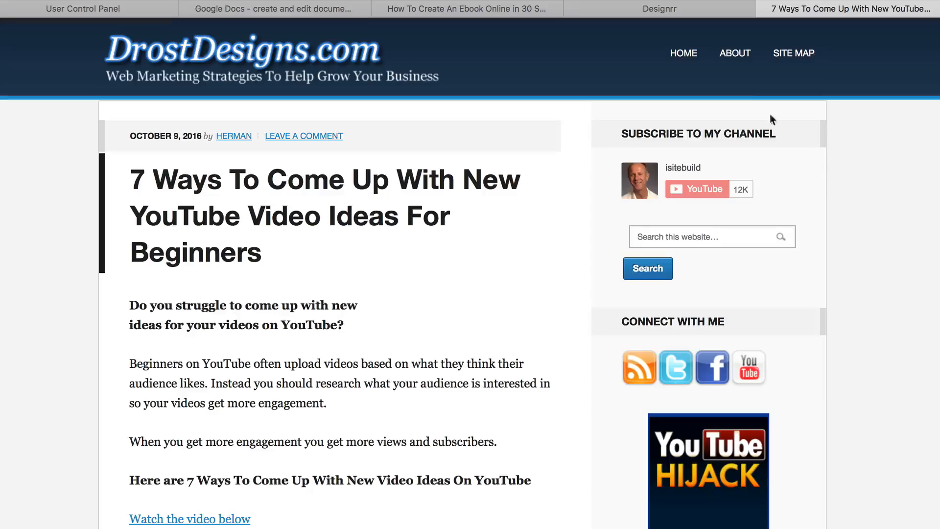
{"action": "left_click", "coordinate": [659, 8]}
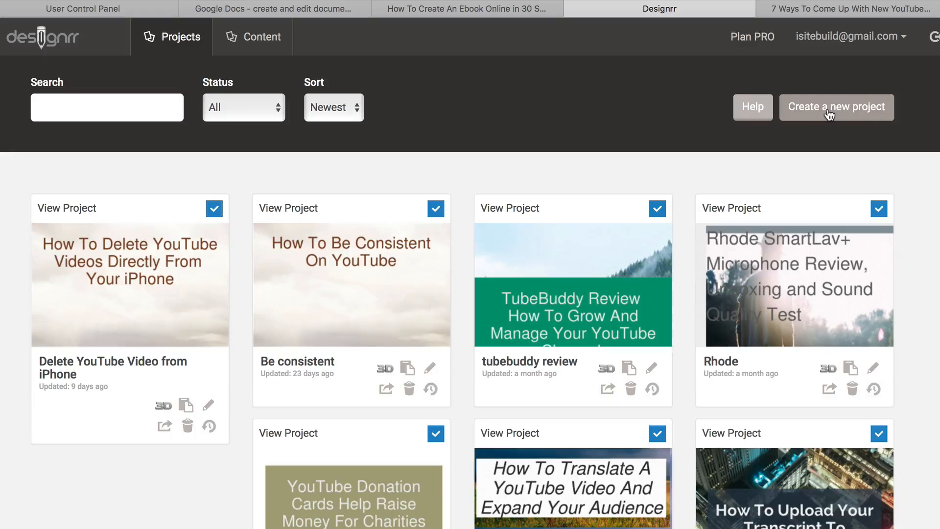
{"action": "left_click", "coordinate": [836, 107]}
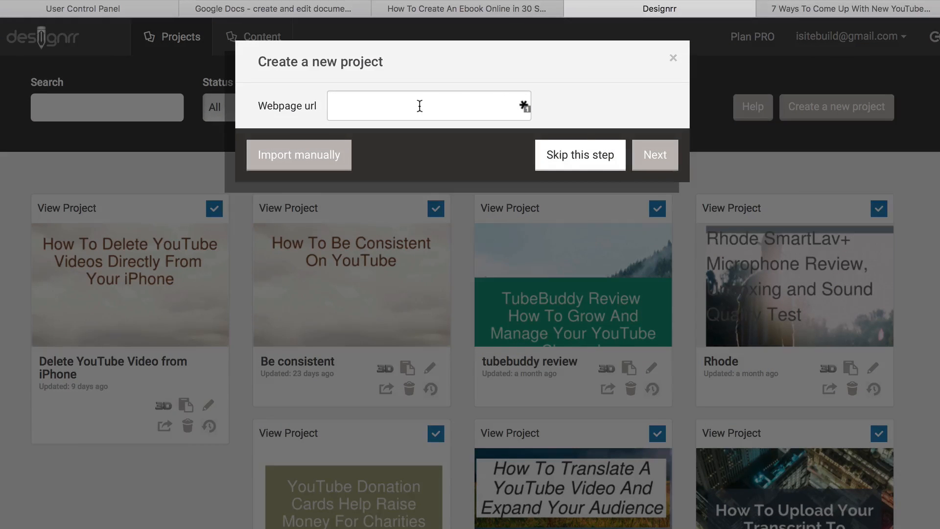
{"action": "type", "text": "om/youtube-video-ideas-for-beginners/"}
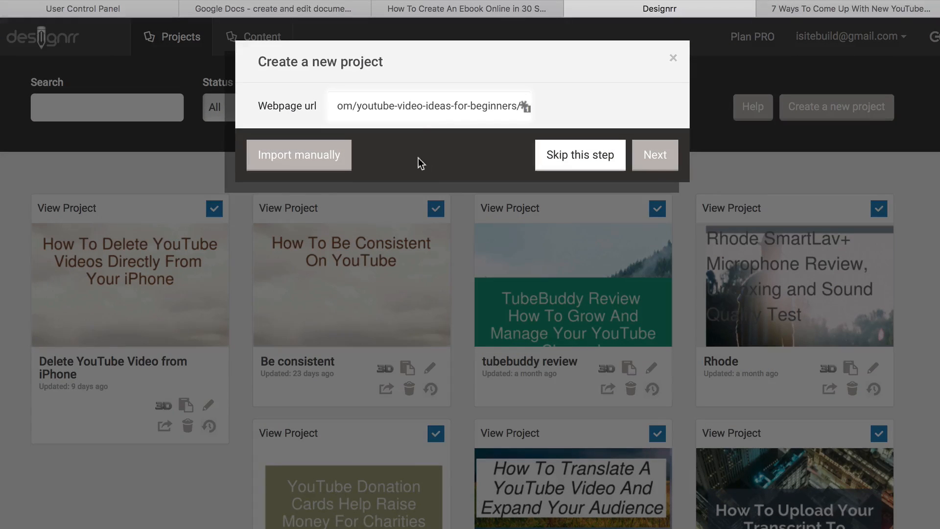
{"action": "left_click", "coordinate": [655, 155]}
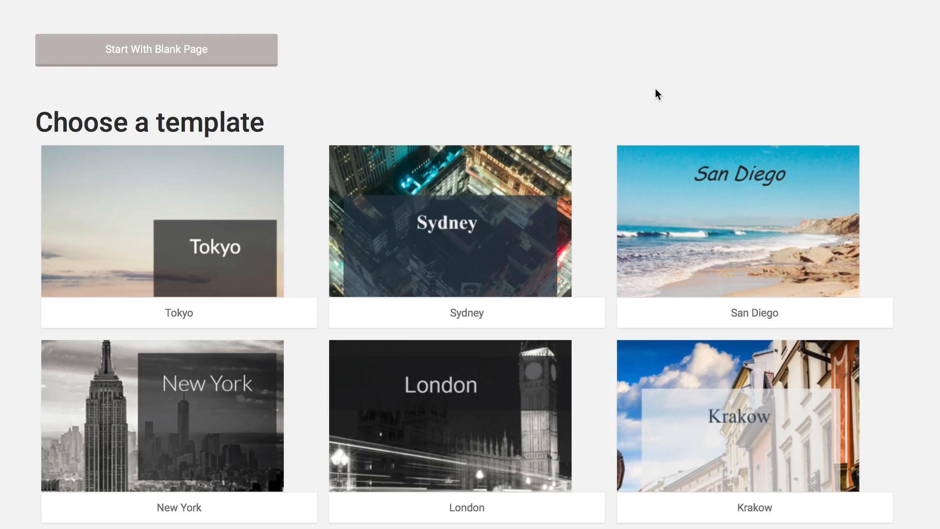
{"action": "mouse_move", "coordinate": [748, 222]}
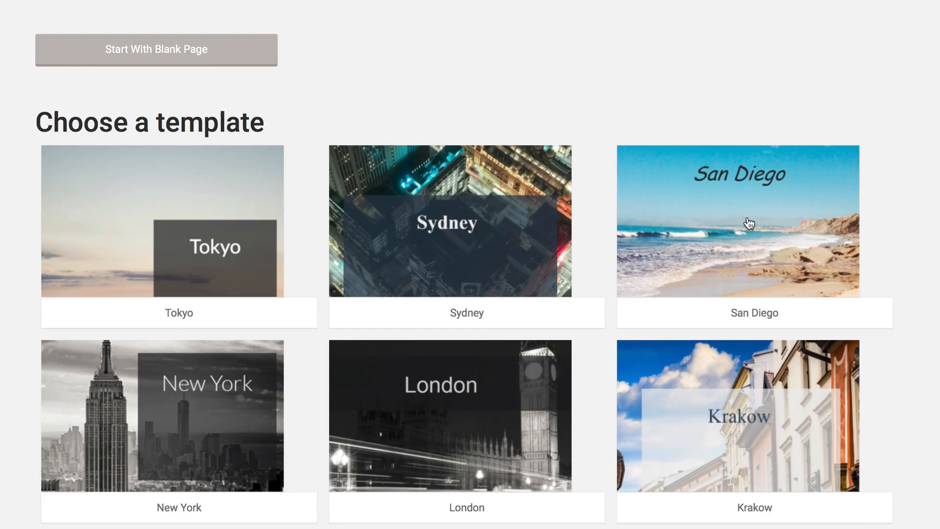
Step: Create the project 'YouTube Video Ideas For Beginners' using the San Diego template
{"action": "left_click", "coordinate": [753, 221]}
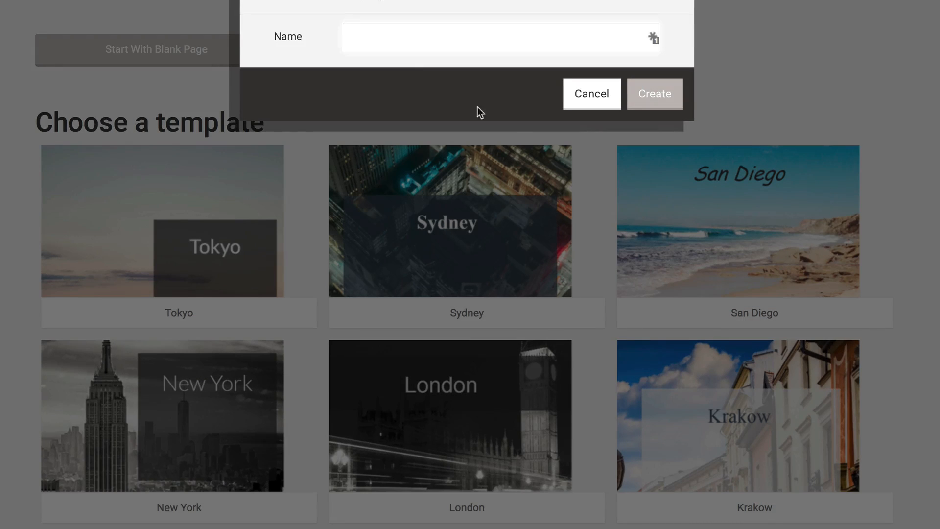
{"action": "type", "text": "YouTube Video Ideas For Beginners"}
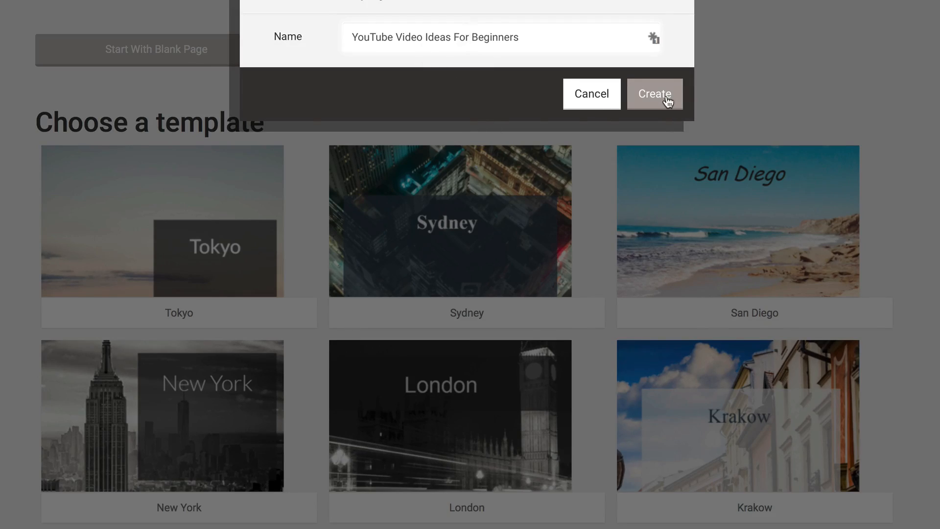
{"action": "left_click", "coordinate": [654, 94]}
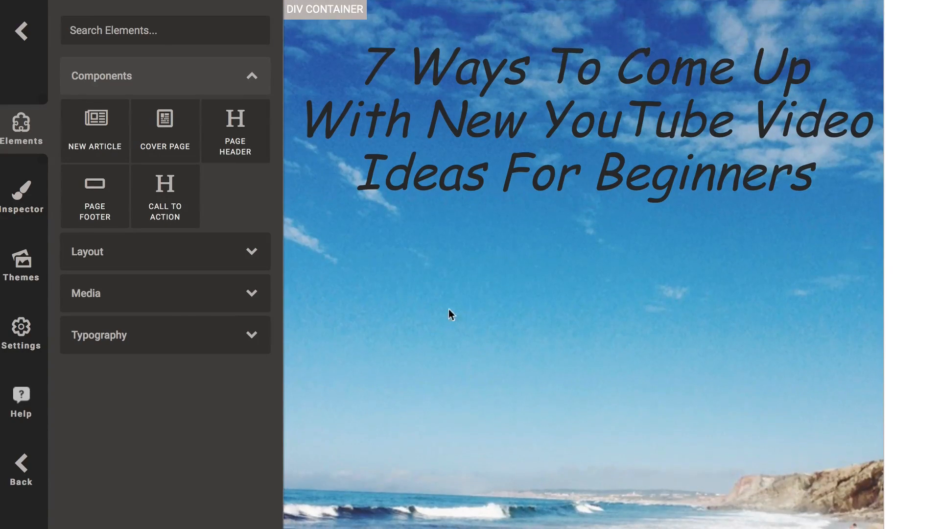
Step: Select the cover page's content container to show its Inspector attributes
{"action": "left_click", "coordinate": [21, 262]}
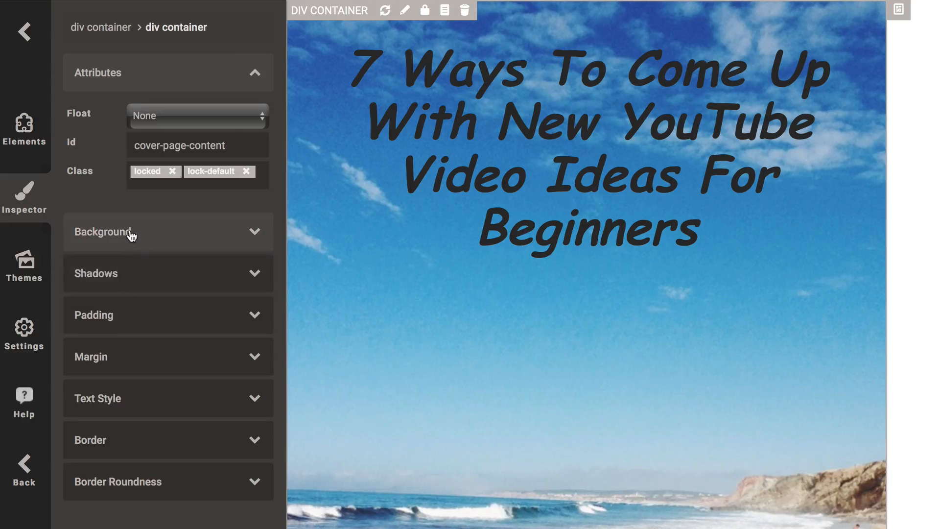
Step: Expand the cover container's Background options and choose Image
{"action": "left_click", "coordinate": [168, 231]}
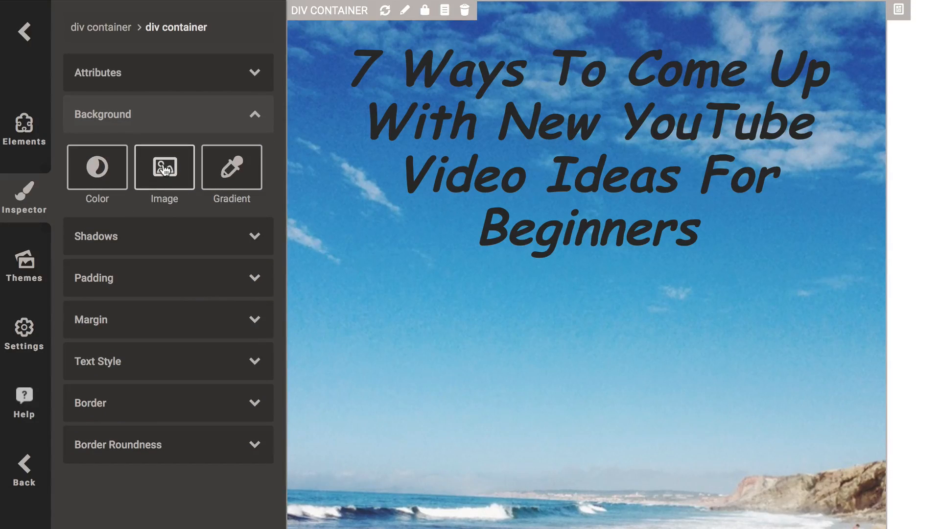
{"action": "left_click", "coordinate": [163, 167]}
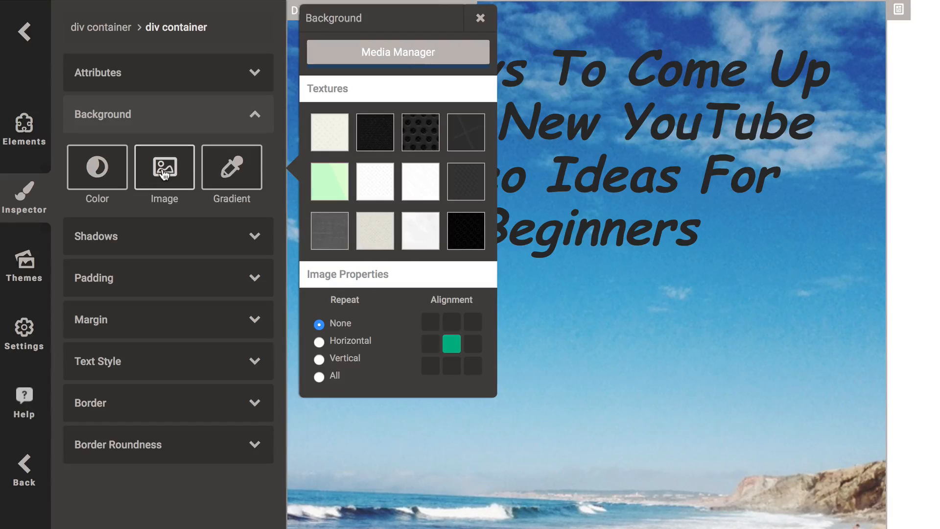
{"action": "mouse_move", "coordinate": [397, 53]}
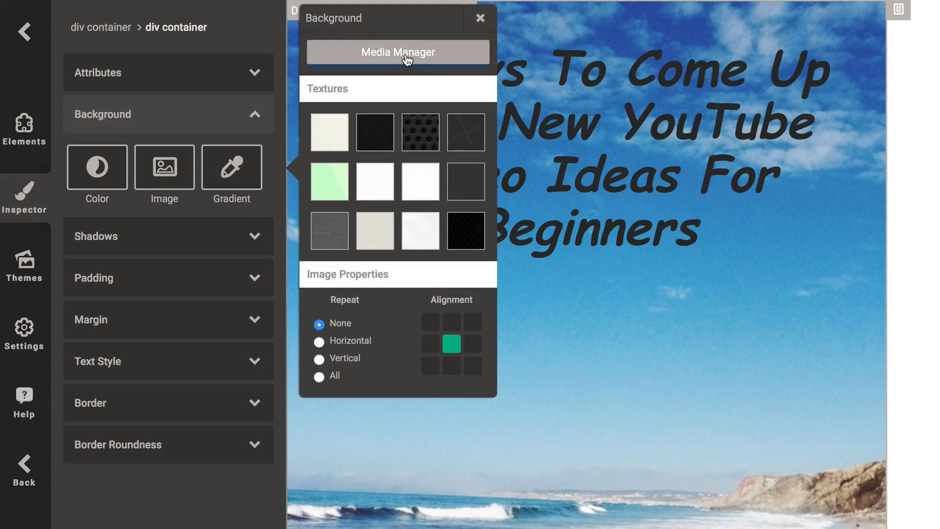
Step: Browse the Media Manager's Search, Cover Images and Image Url sources, ending on Search
{"action": "left_click", "coordinate": [397, 52]}
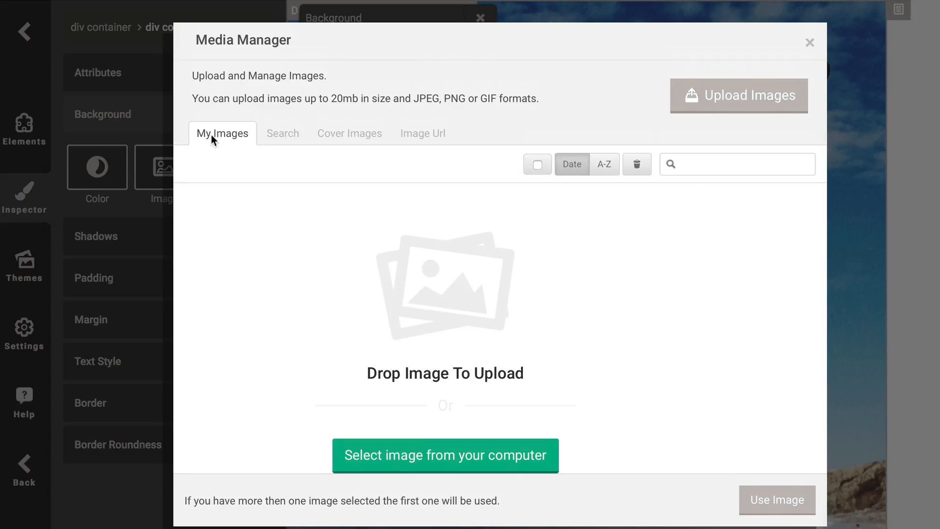
{"action": "mouse_move", "coordinate": [282, 133]}
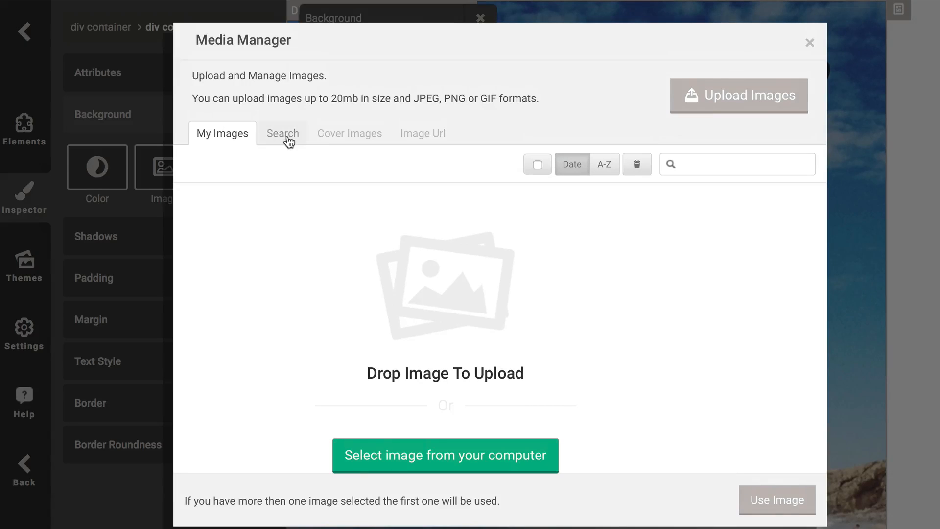
{"action": "left_click", "coordinate": [282, 134]}
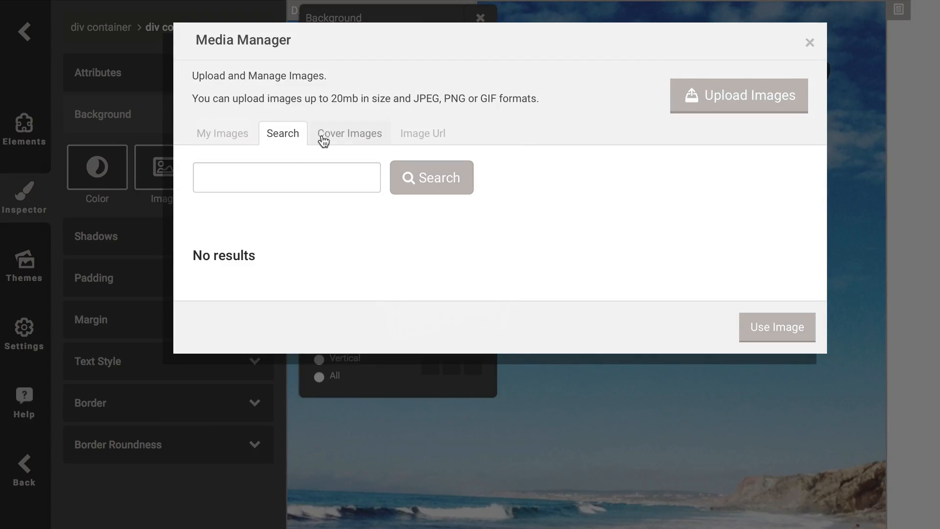
{"action": "left_click", "coordinate": [349, 133]}
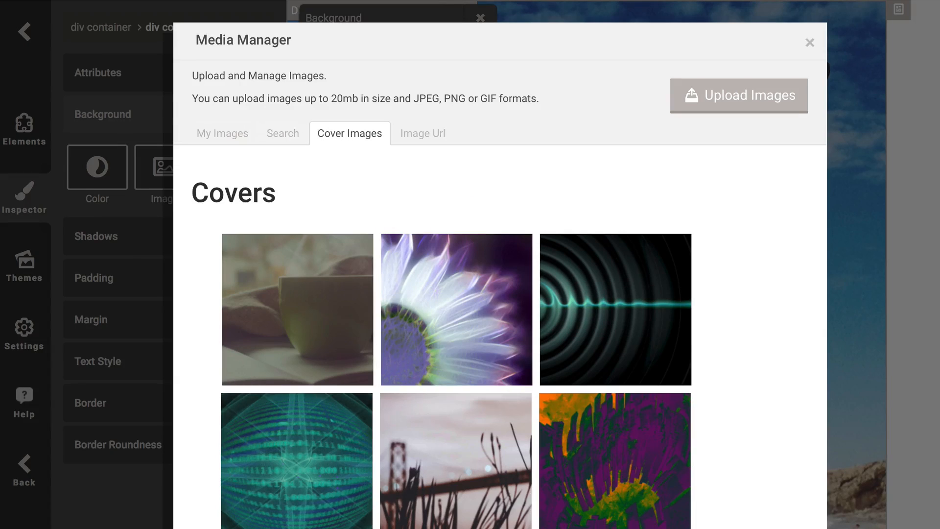
{"action": "left_click", "coordinate": [423, 133]}
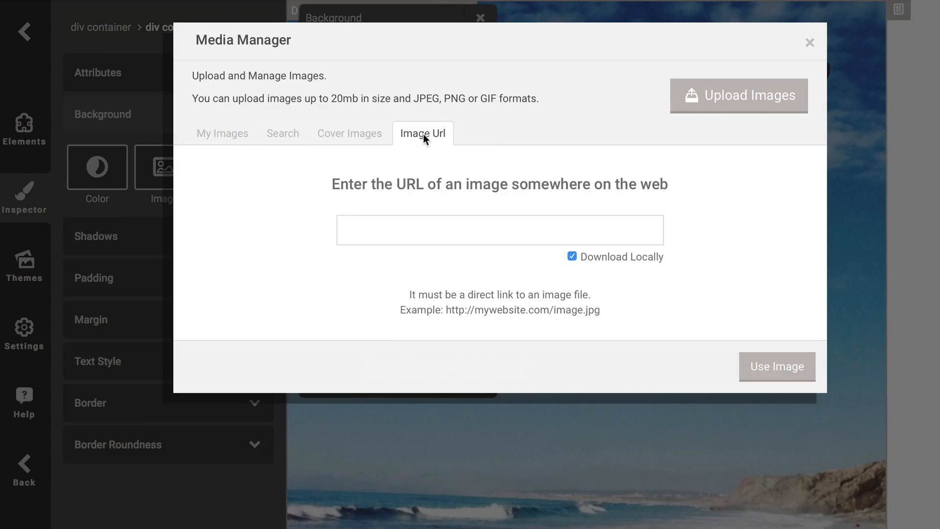
{"action": "mouse_move", "coordinate": [282, 134]}
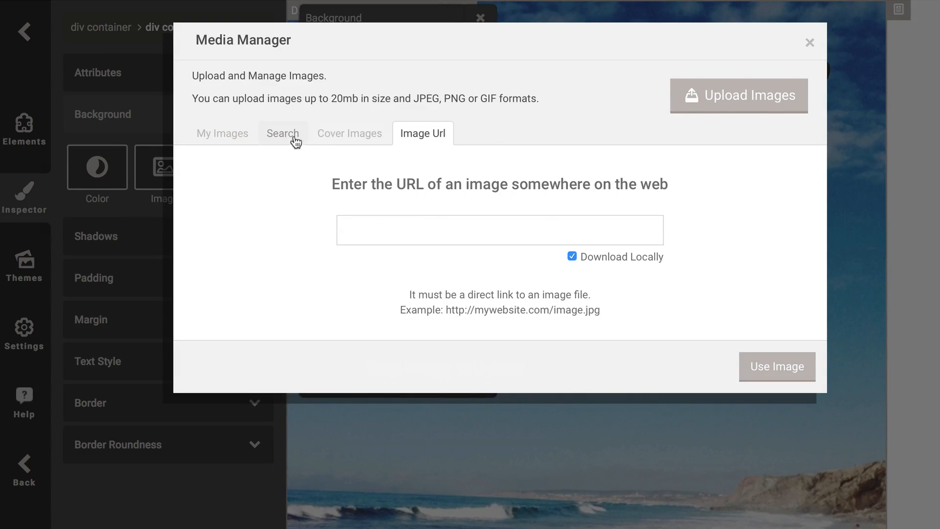
{"action": "left_click", "coordinate": [282, 133]}
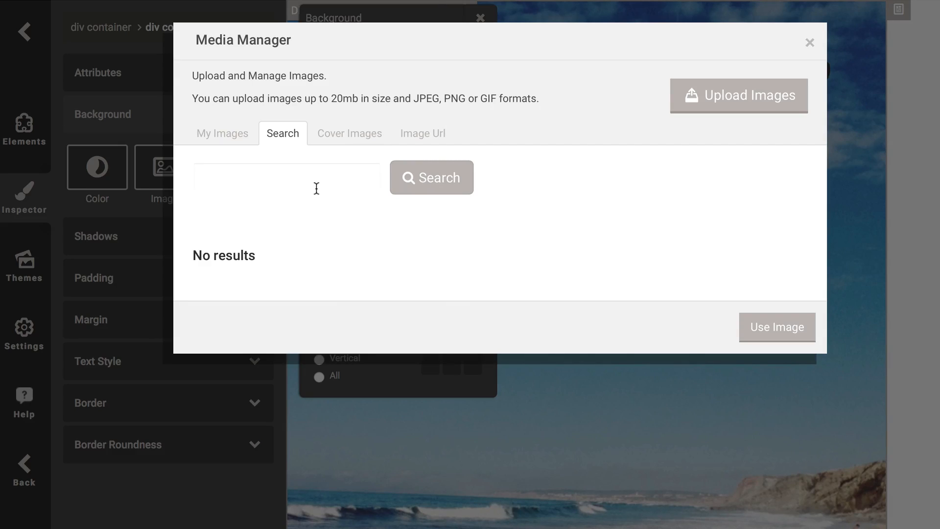
Step: Set a 'moountains' search result photo as the cover background and open the title text colour
{"action": "type", "text": "moountains"}
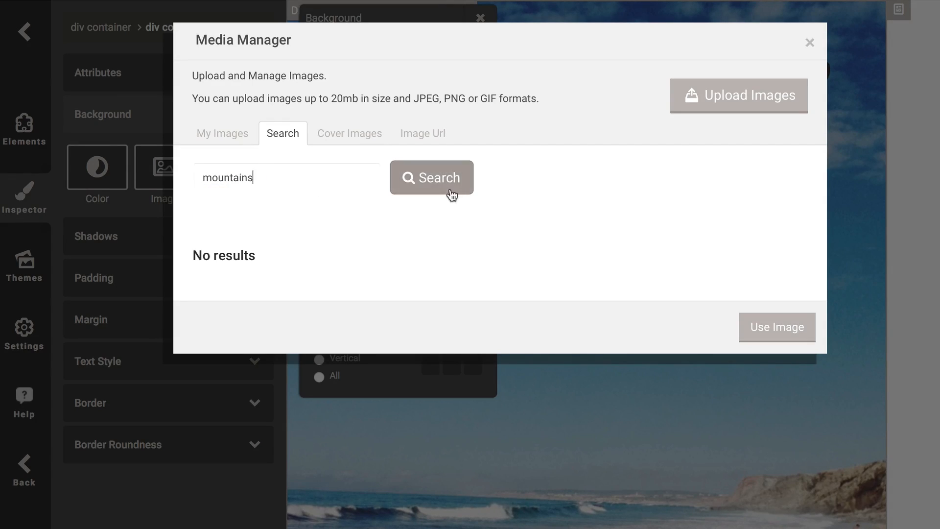
{"action": "left_click", "coordinate": [431, 177]}
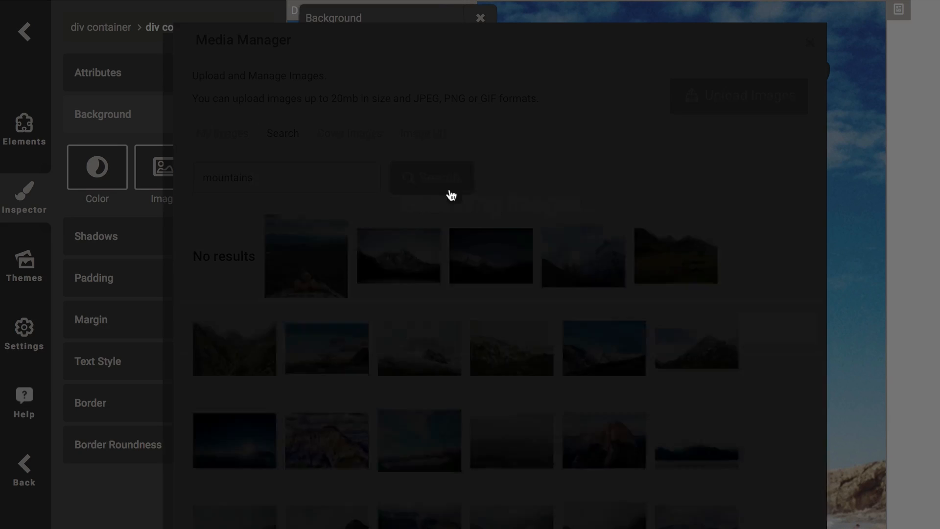
{"action": "left_click", "coordinate": [431, 177]}
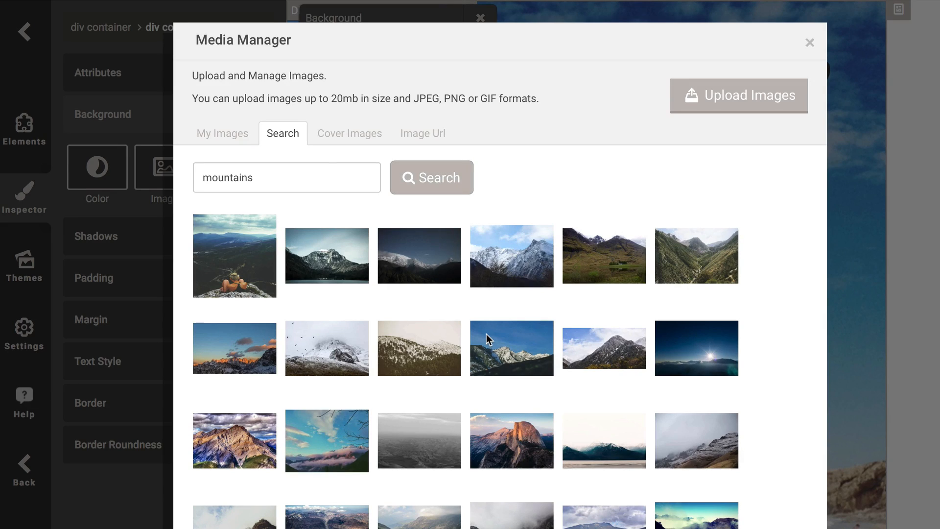
{"action": "mouse_move", "coordinate": [235, 271]}
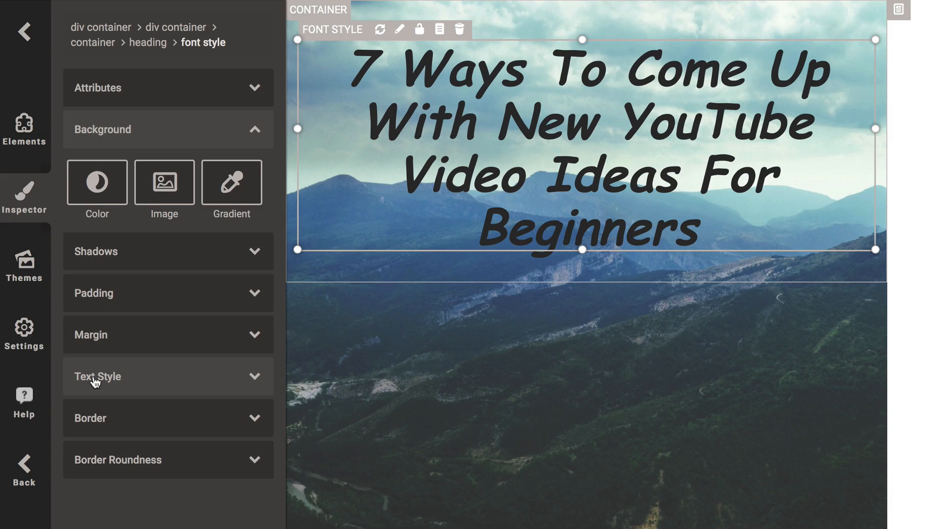
{"action": "left_click", "coordinate": [97, 376]}
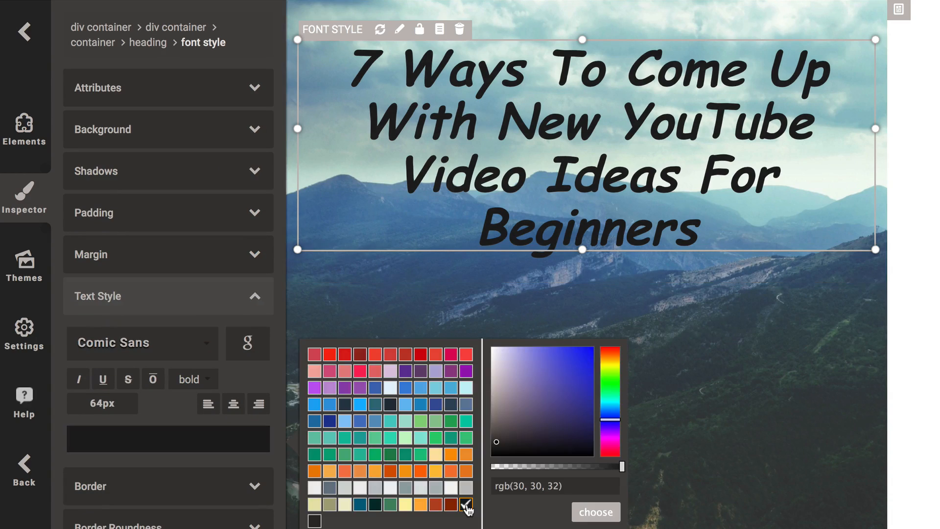
{"action": "left_click", "coordinate": [594, 511]}
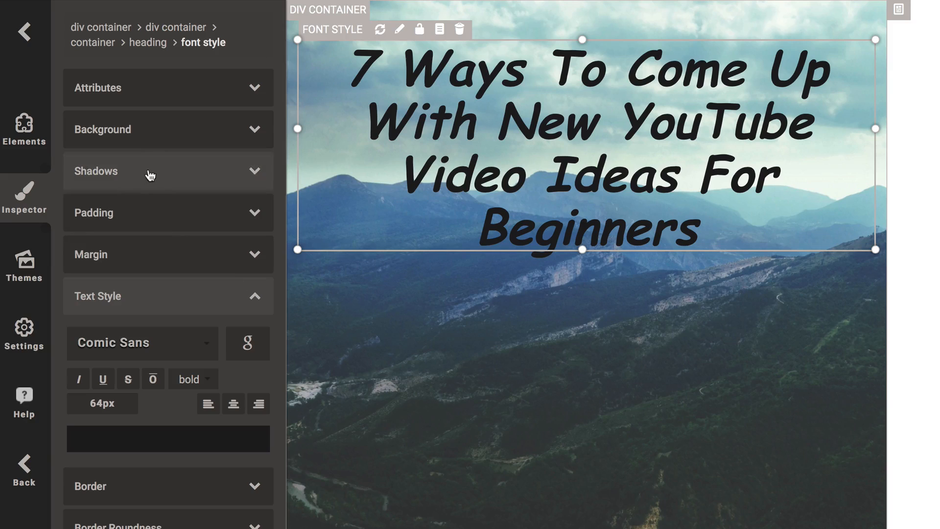
Step: Give the cover title a solid colour background picked from the palette
{"action": "left_click", "coordinate": [168, 128]}
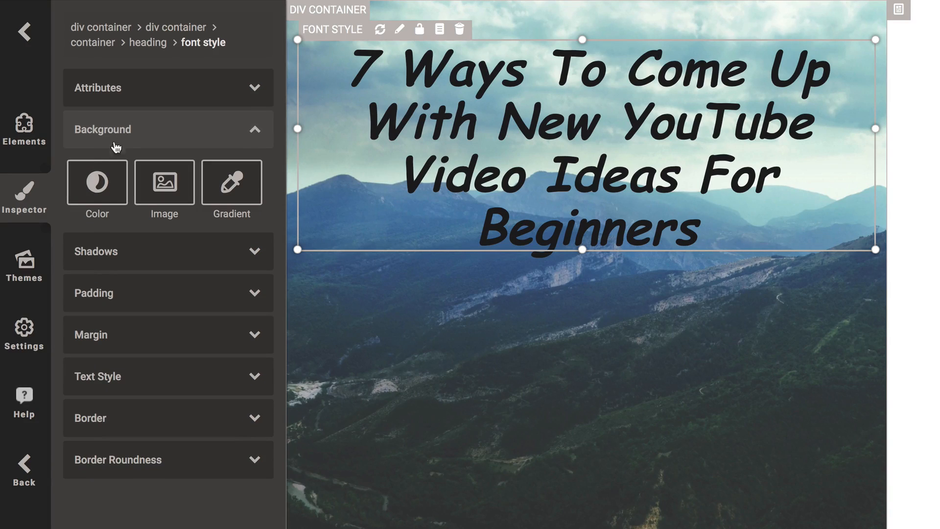
{"action": "left_click", "coordinate": [96, 182]}
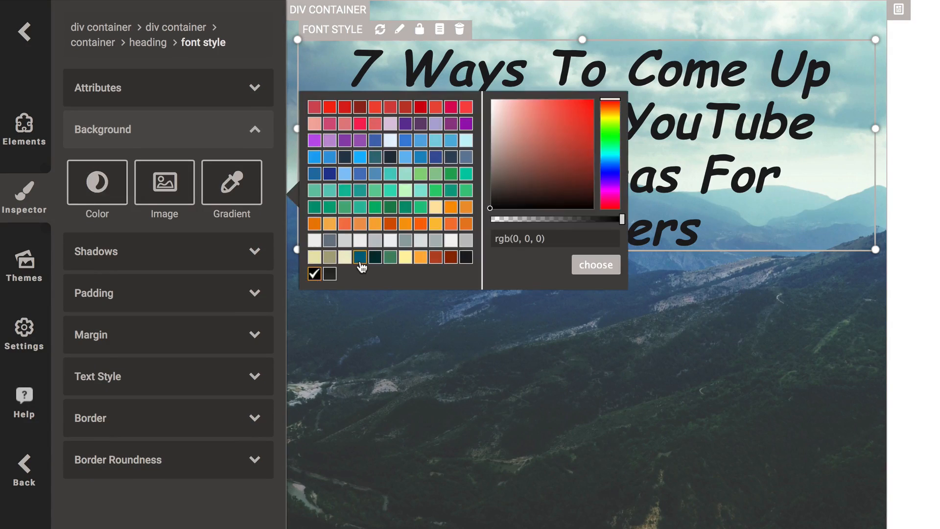
{"action": "left_click", "coordinate": [595, 264]}
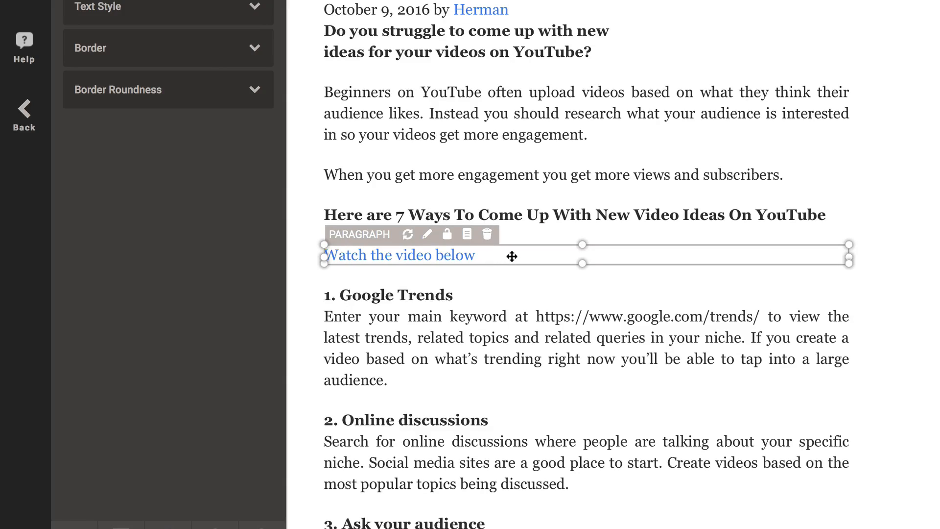
Step: Link the drostdesigns.com video address in the 'Watch the video below' paragraph
{"action": "double_click", "coordinate": [399, 255]}
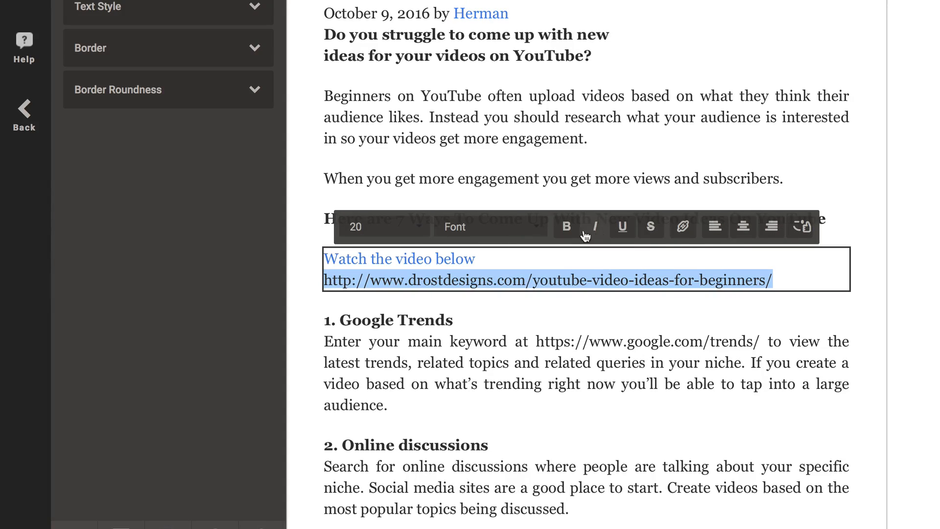
{"action": "left_click", "coordinate": [683, 226]}
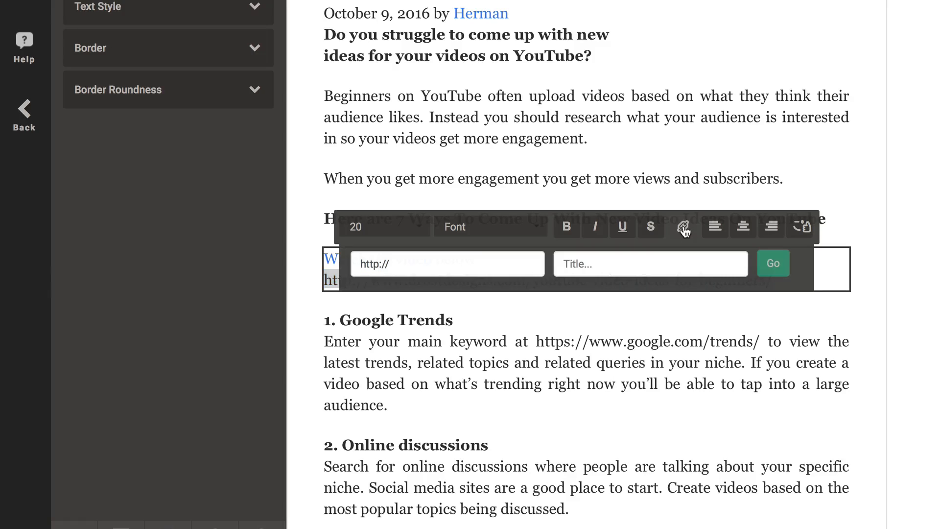
{"action": "left_click", "coordinate": [446, 264]}
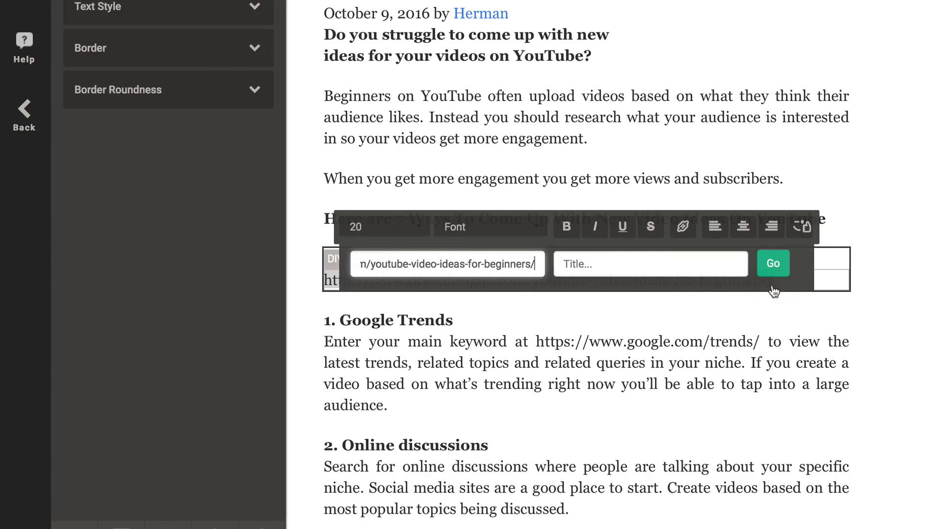
{"action": "left_click", "coordinate": [772, 263]}
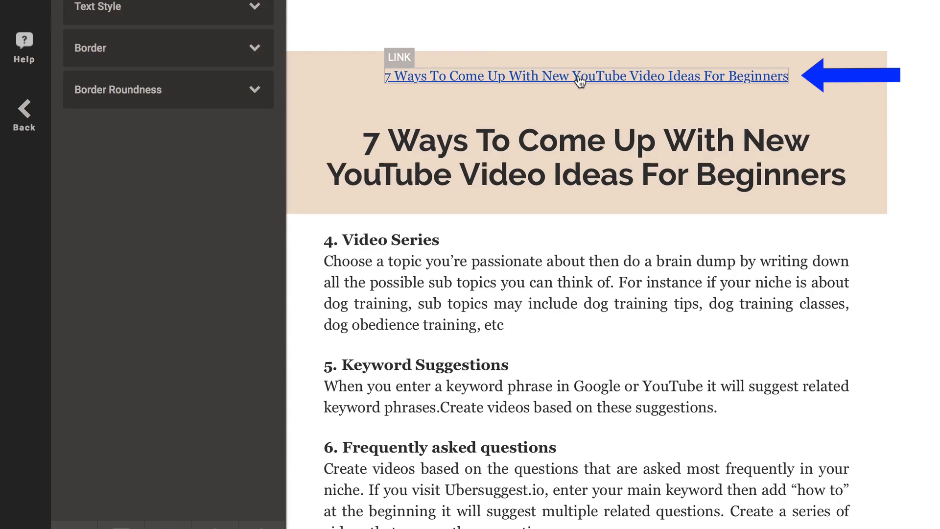
Step: Recolour the header's linked title text and select the closing Tube Video Boot Camp paragraph
{"action": "left_click", "coordinate": [585, 76]}
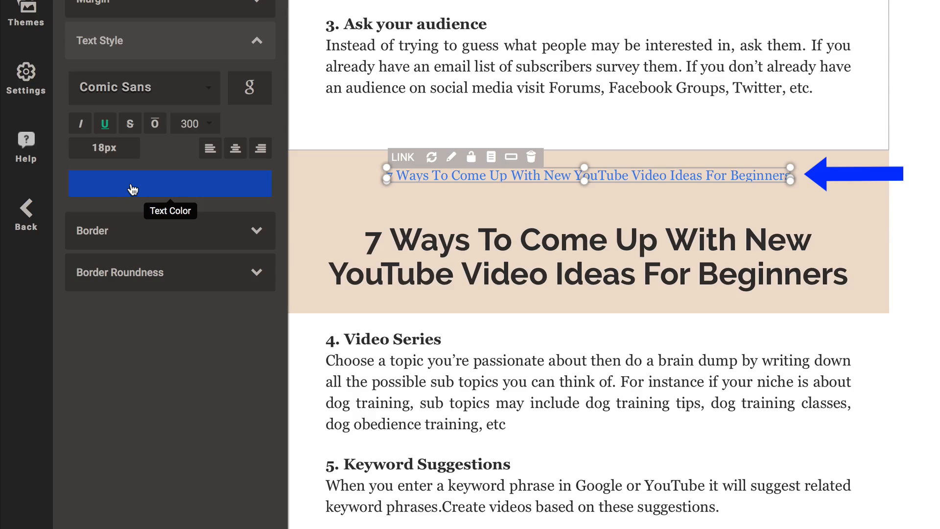
{"action": "left_click", "coordinate": [170, 183]}
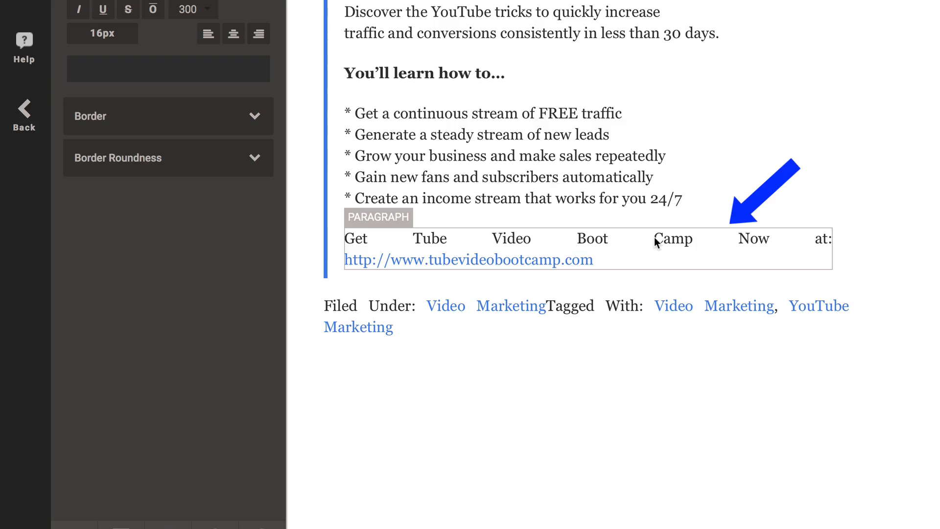
{"action": "left_click", "coordinate": [588, 249]}
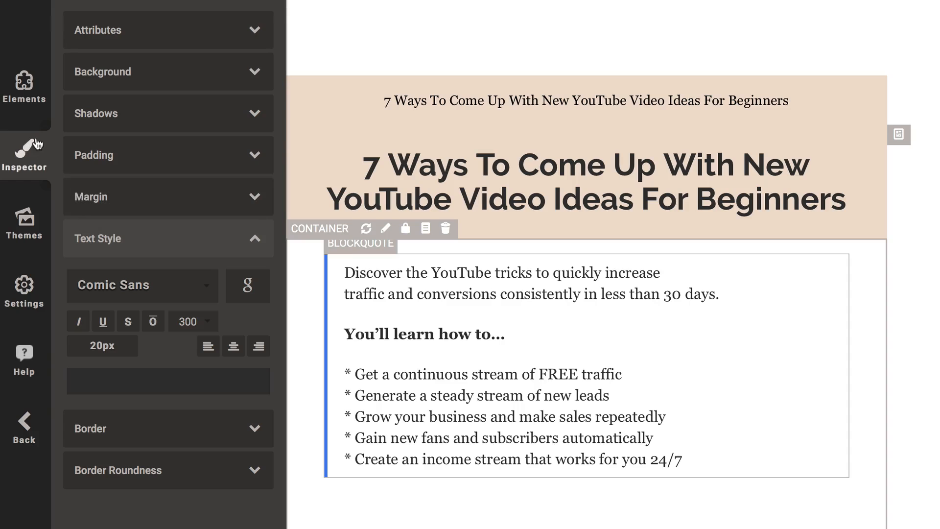
Step: Add a Call To Action box reading 'Get Tube Video Boot Camp Now at' with a linked address
{"action": "left_click", "coordinate": [25, 88]}
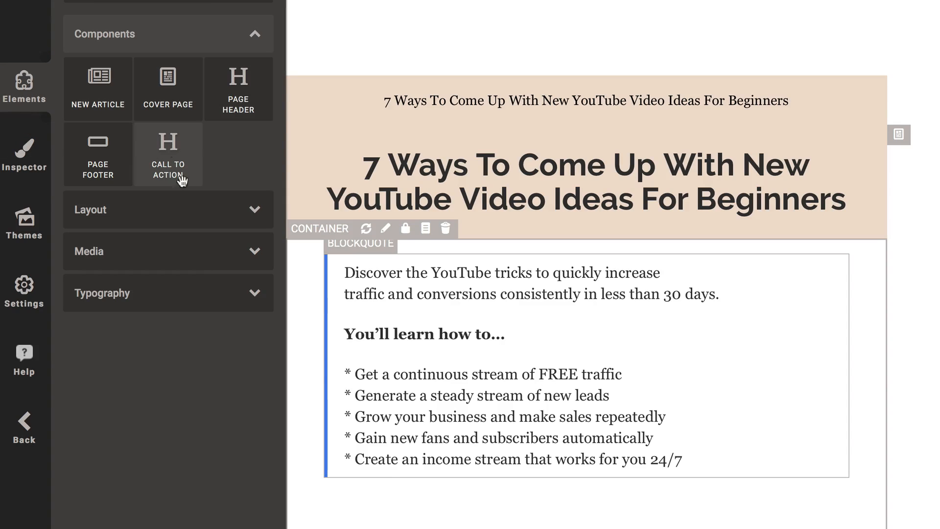
{"action": "scroll", "scroll_direction": "down", "scroll_amount": 3}
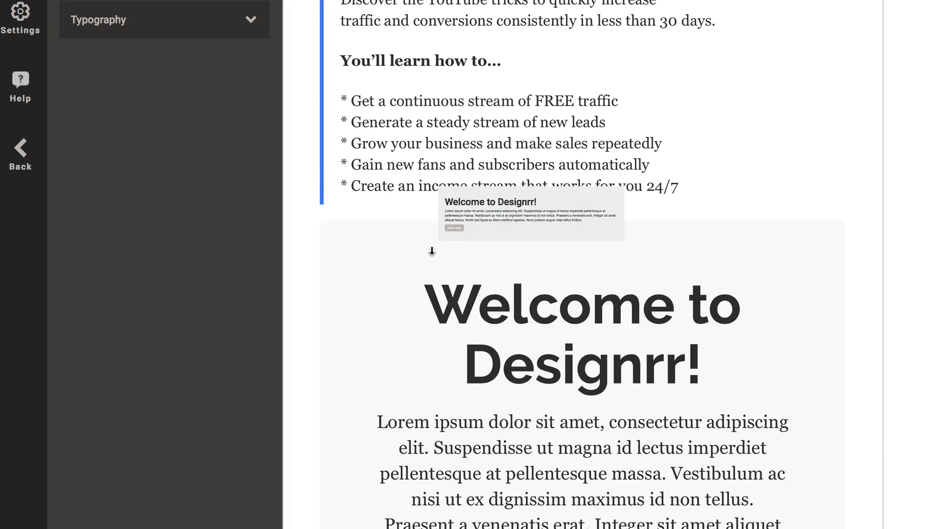
{"action": "left_click", "coordinate": [578, 333]}
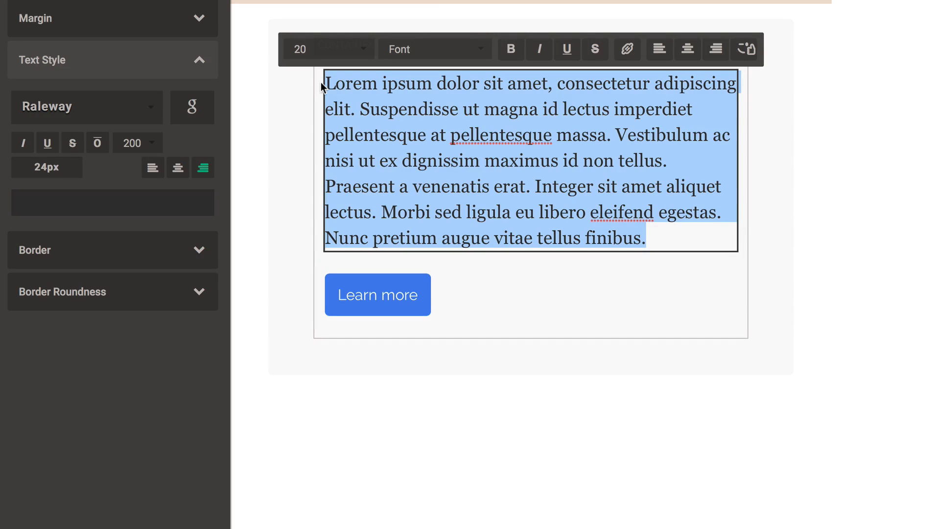
{"action": "type", "text": "Get Tube Video Boot Camp Now at:"}
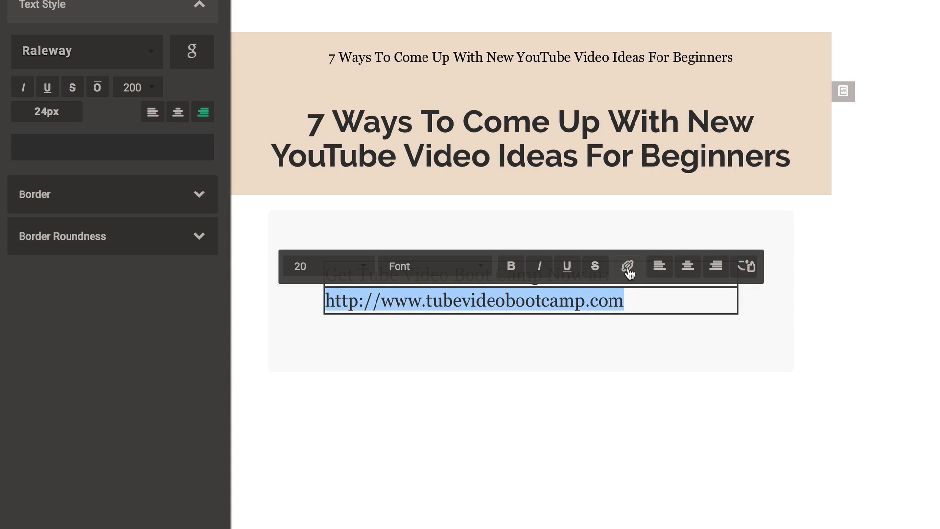
{"action": "left_click", "coordinate": [626, 266]}
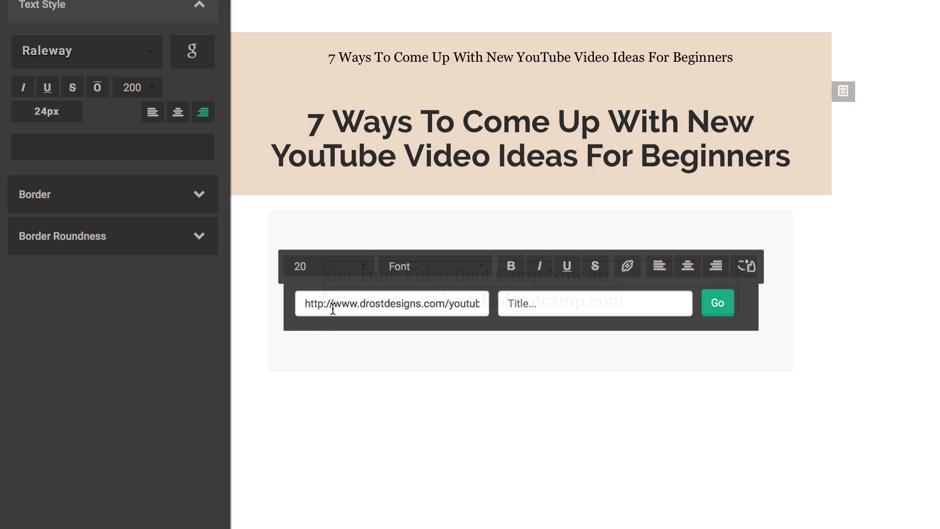
{"action": "left_click", "coordinate": [716, 302]}
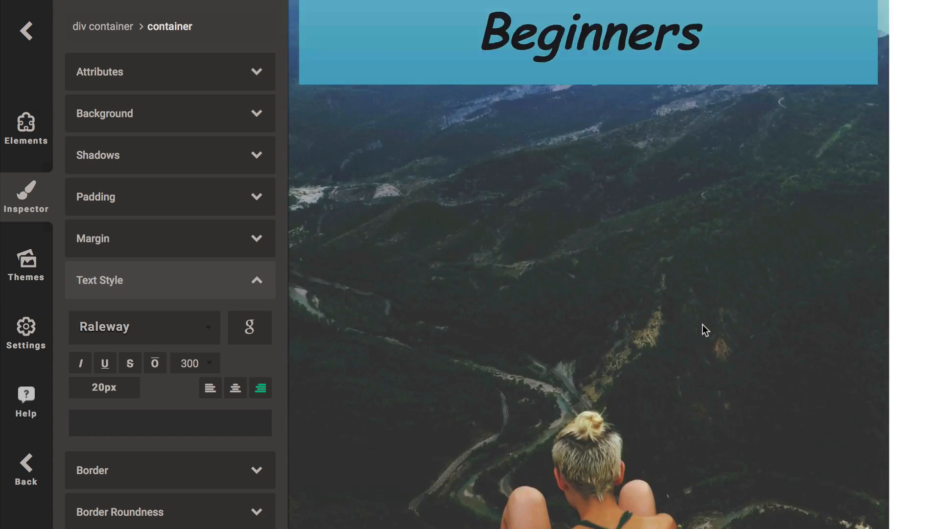
{"action": "scroll", "scroll_direction": "down", "scroll_amount": 3}
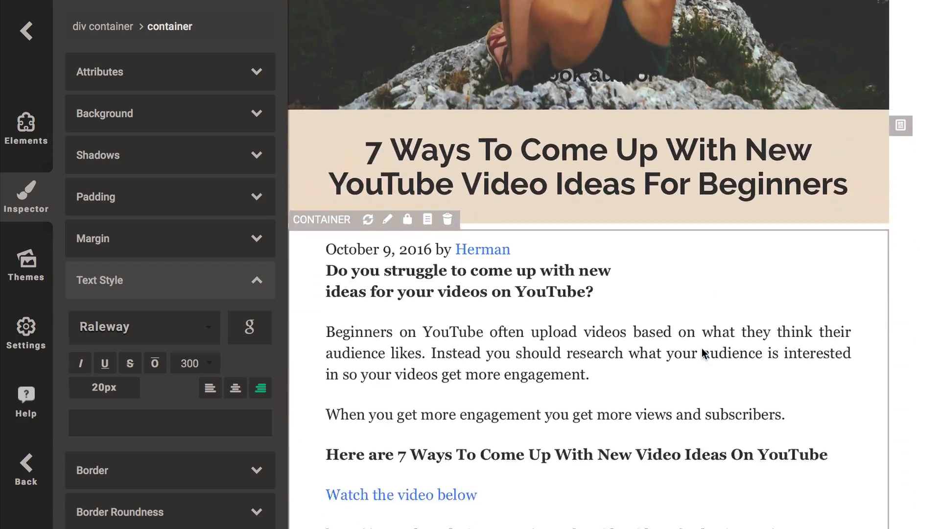
{"action": "scroll", "scroll_direction": "down", "scroll_amount": 3}
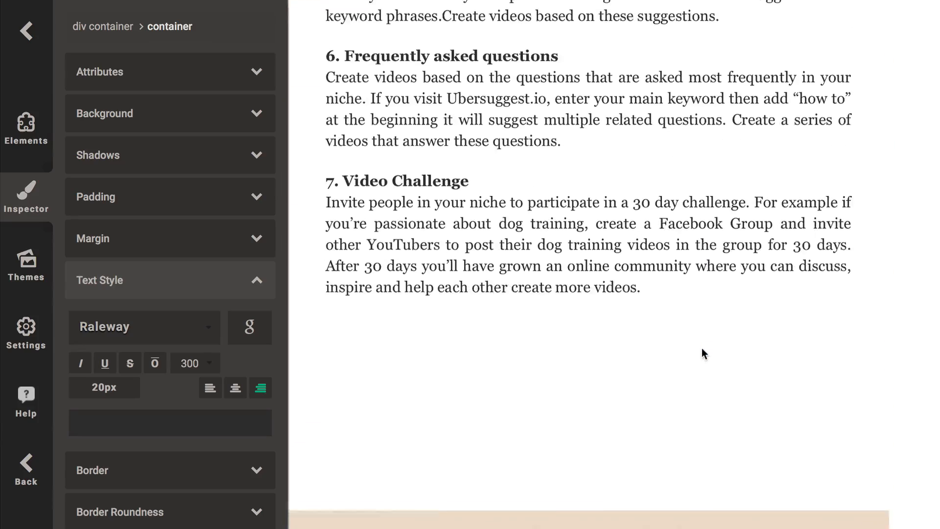
{"action": "scroll", "scroll_direction": "up", "scroll_amount": 3}
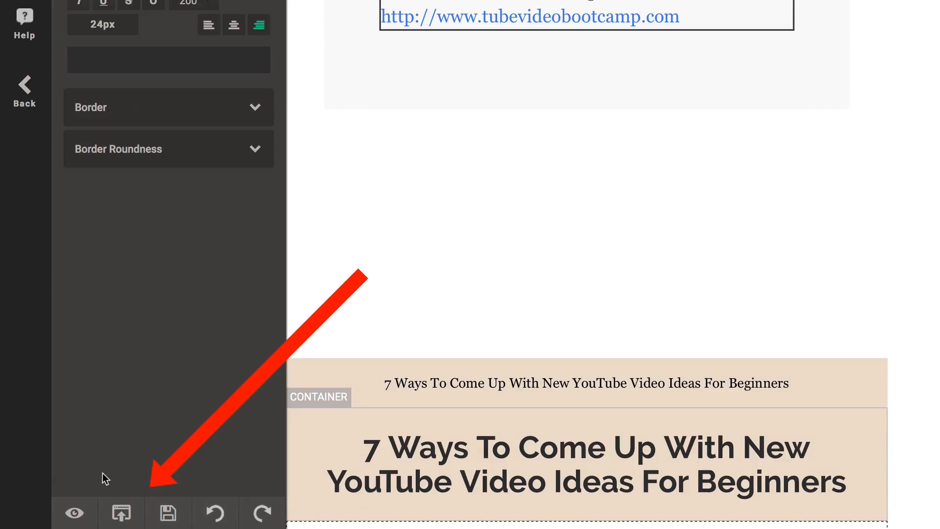
{"action": "mouse_move", "coordinate": [120, 513]}
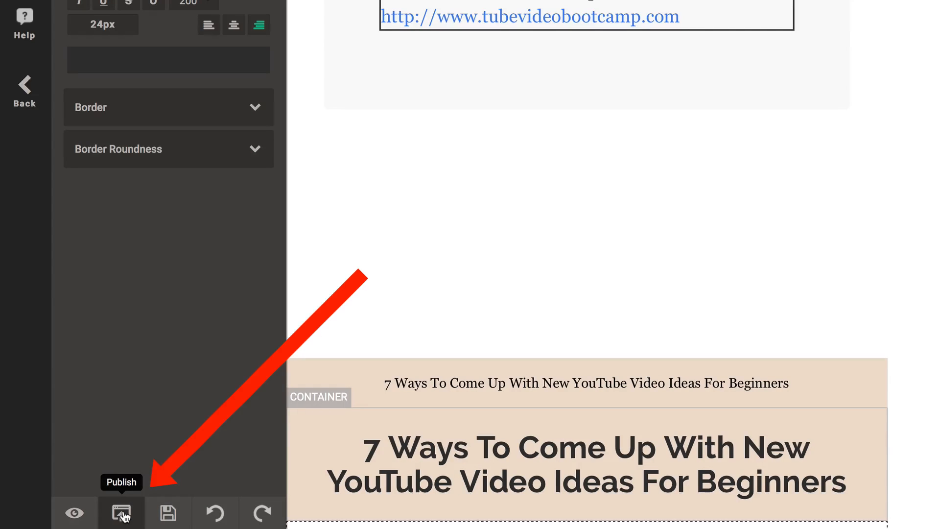
Step: Publish the ebook from the bottom toolbar so Designrr generates the PDF
{"action": "left_click", "coordinate": [121, 512]}
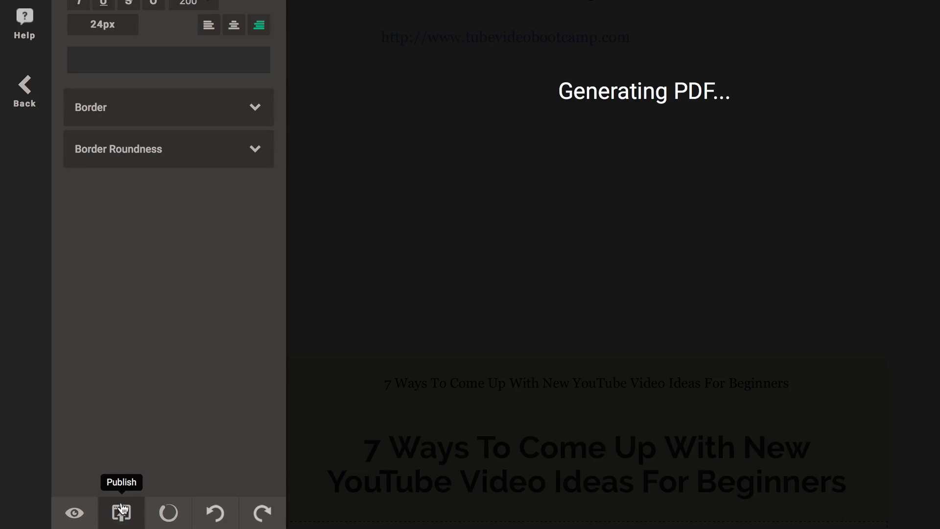
{"action": "left_click", "coordinate": [121, 513]}
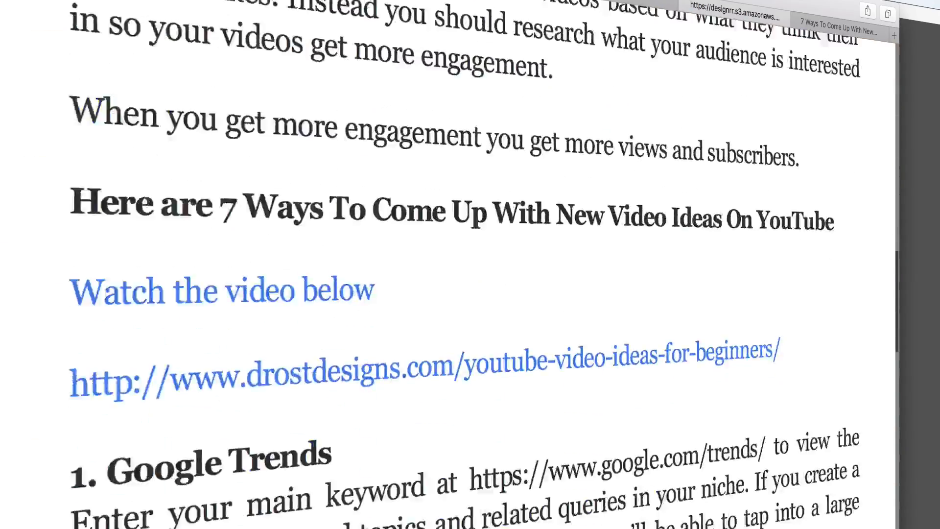
{"action": "scroll", "scroll_direction": "down", "scroll_amount": 3}
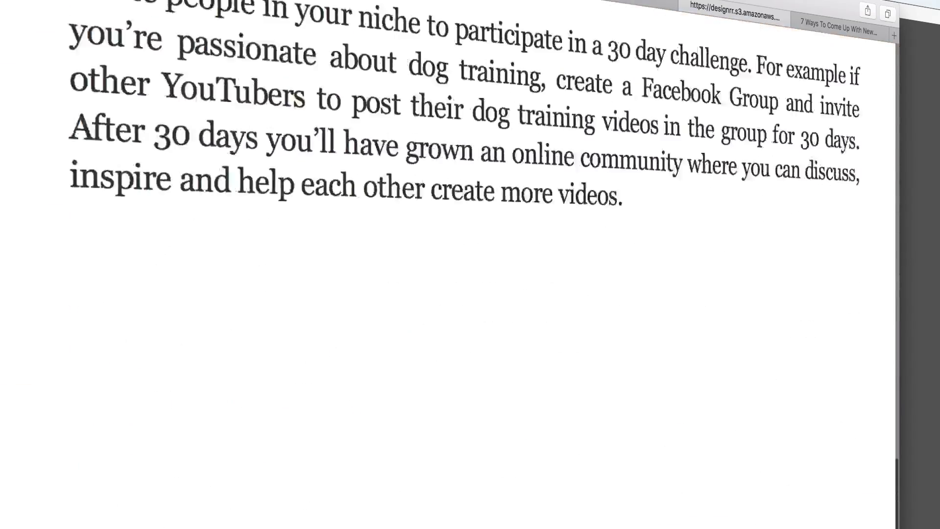
{"action": "scroll", "scroll_direction": "down", "scroll_amount": 3}
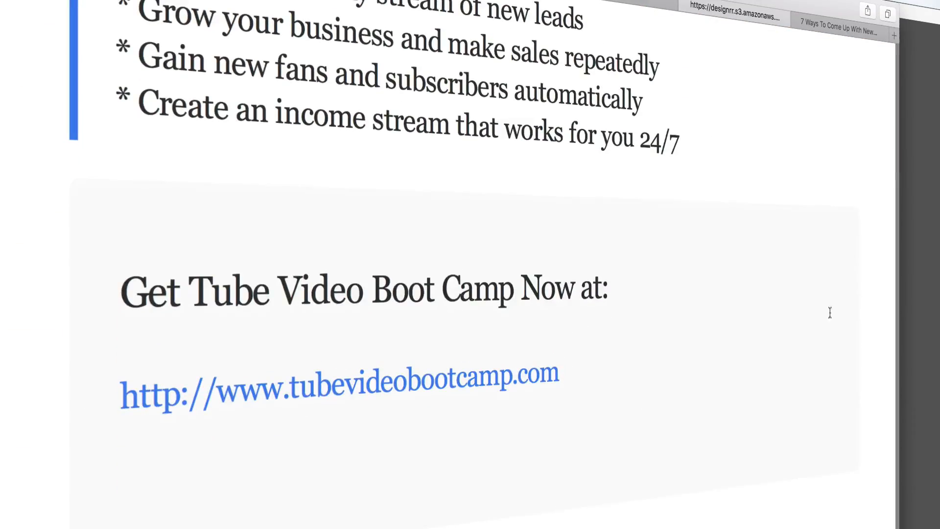